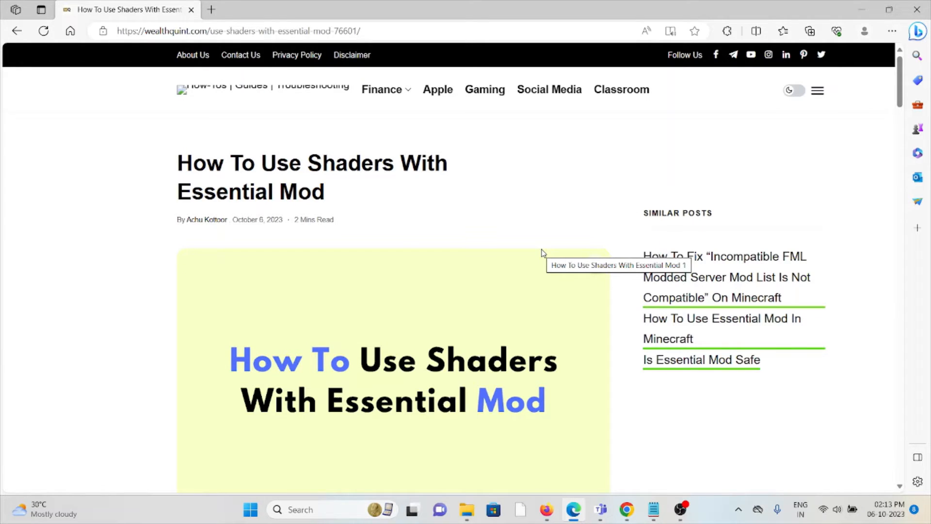
mouse_move(515, 215)
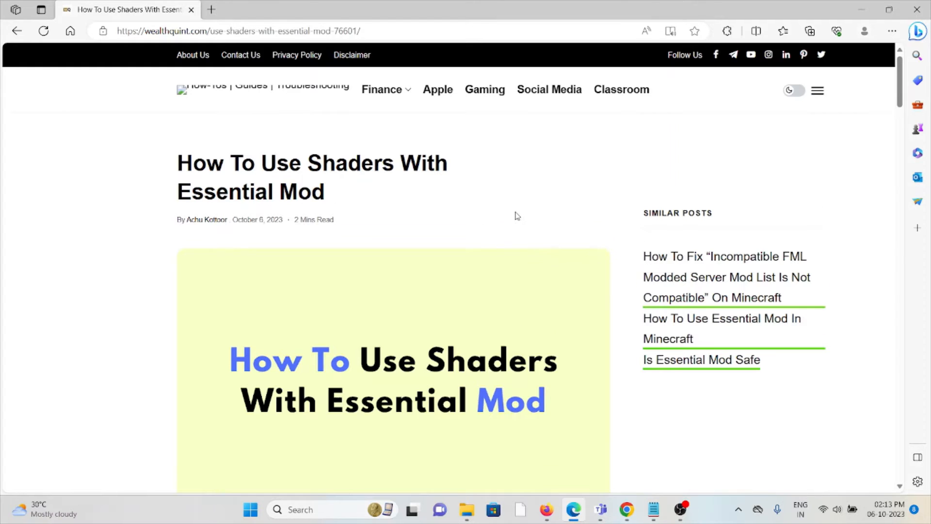
scroll("down", 3)
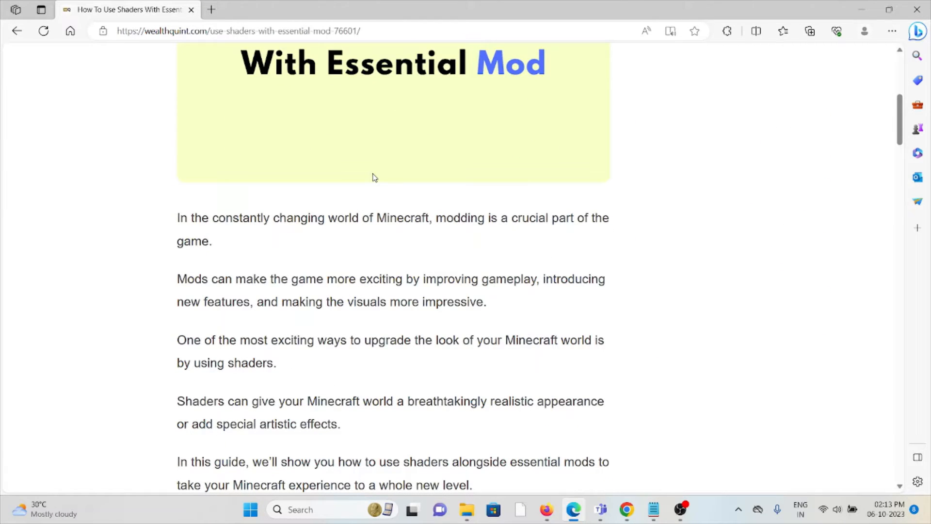
mouse_move(374, 177)
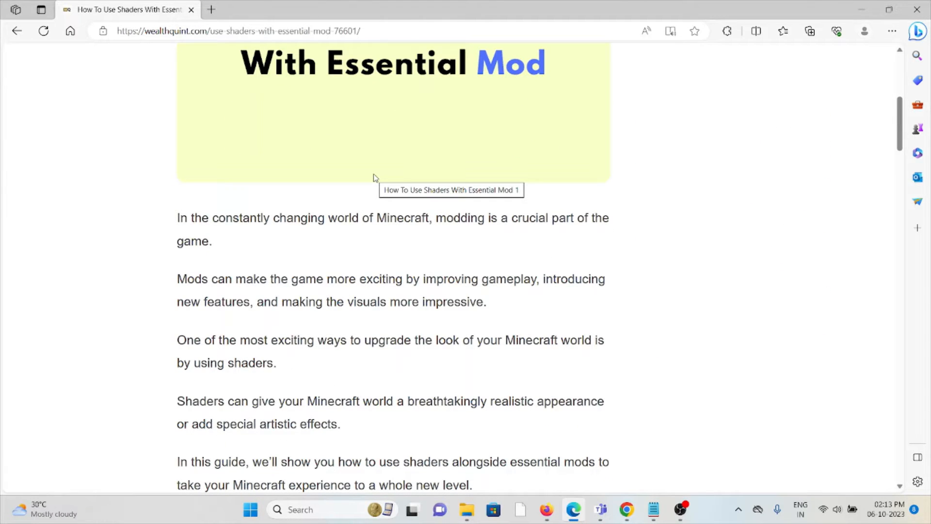
mouse_move(514, 331)
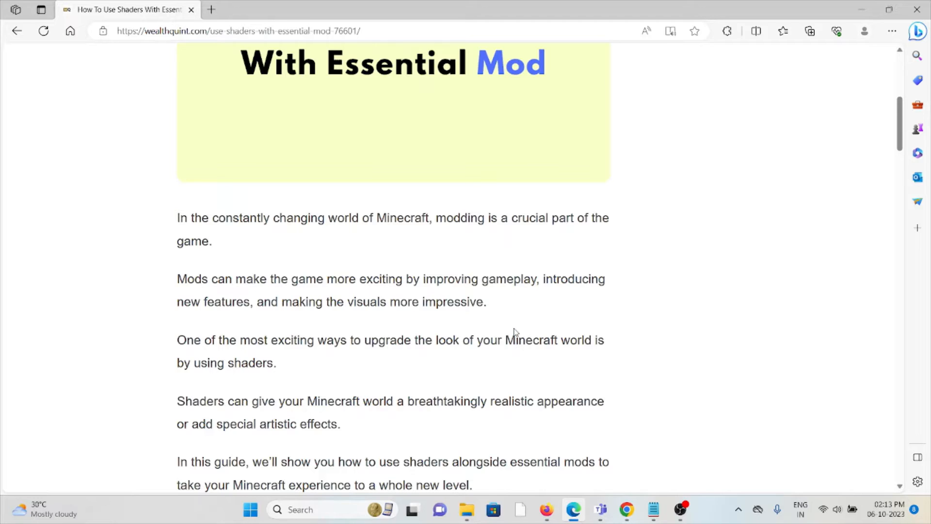
mouse_move(512, 337)
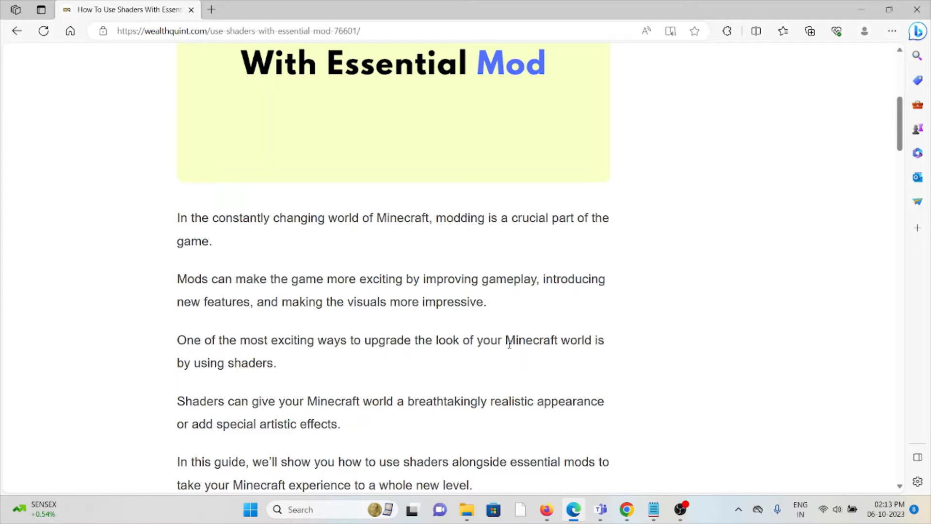
mouse_move(508, 362)
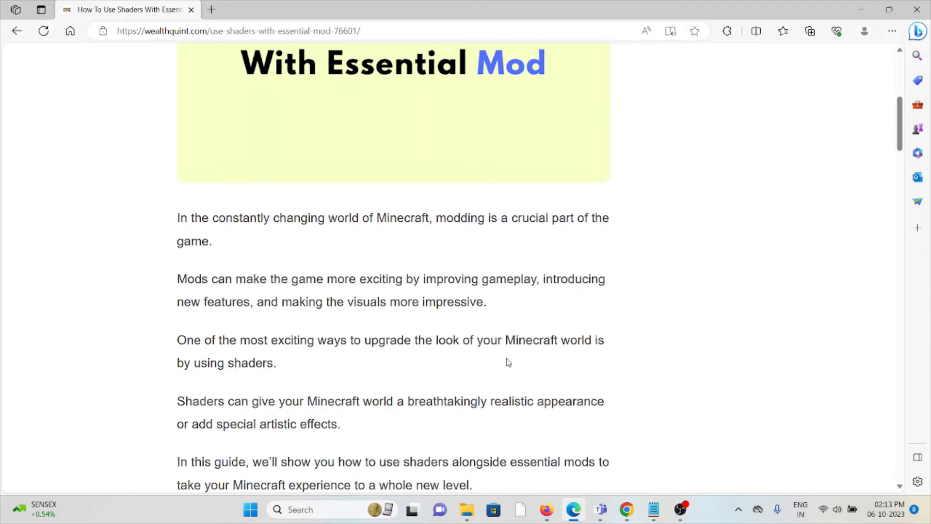
scroll("down", 3)
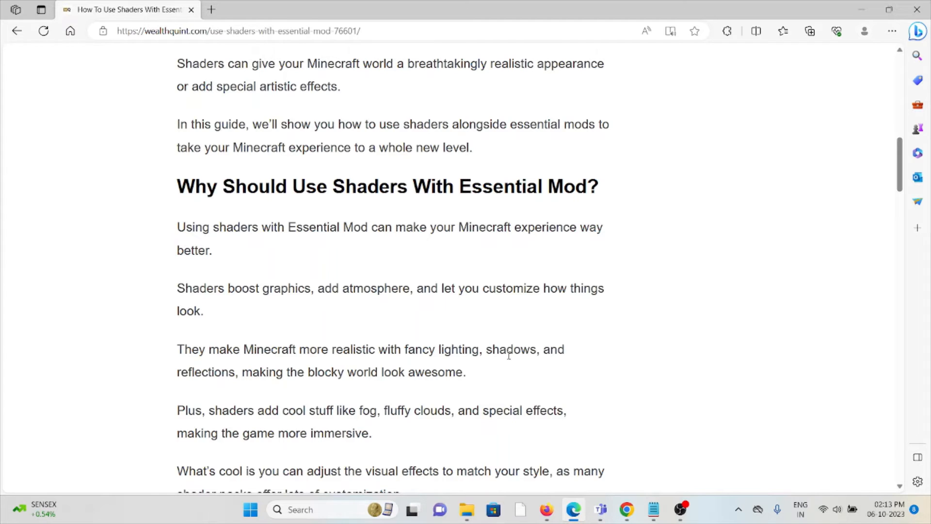
mouse_move(454, 345)
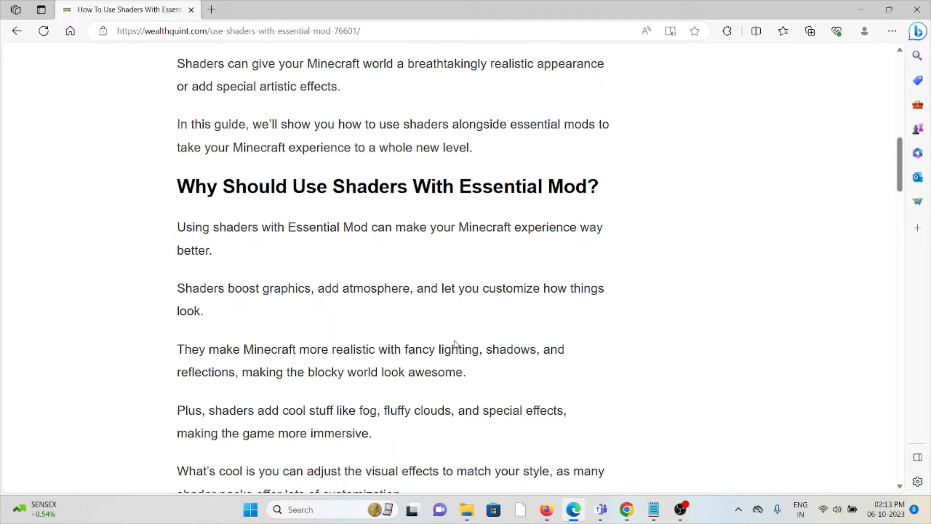
mouse_move(462, 345)
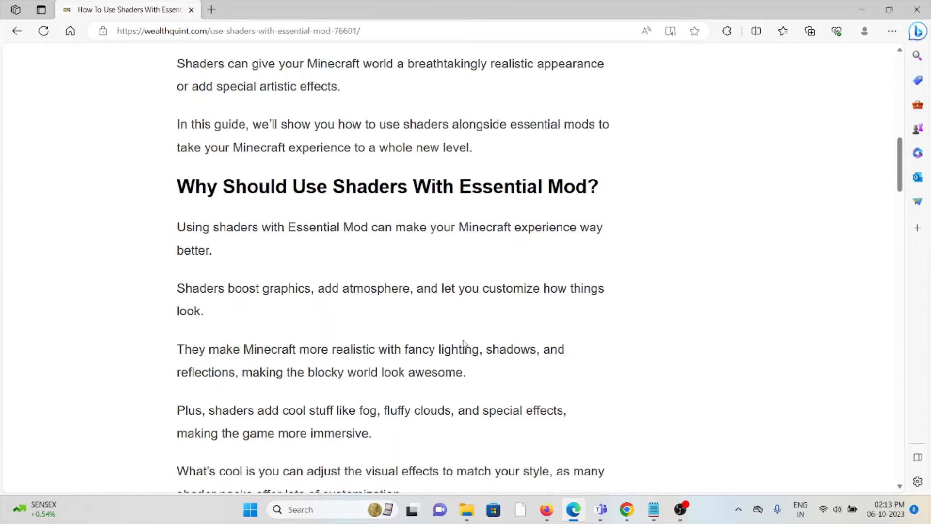
scroll("down", 3)
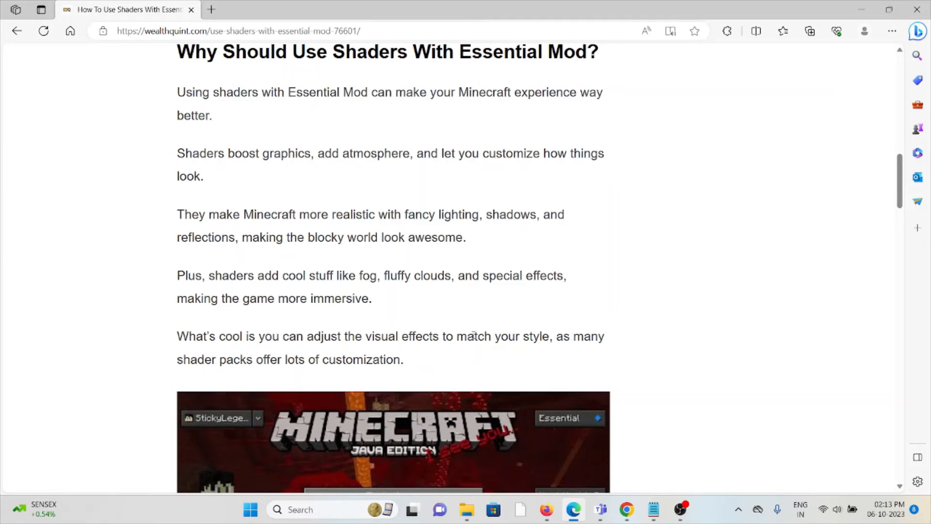
scroll("down", 3)
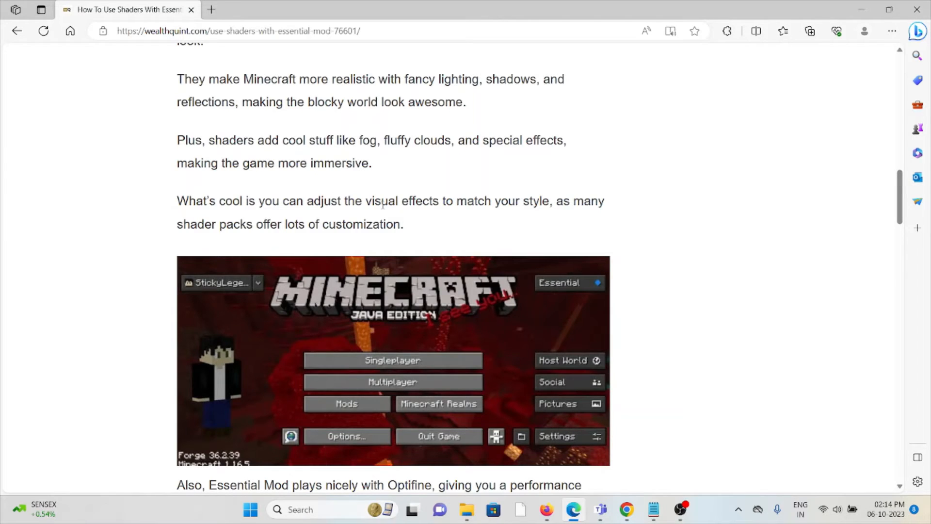
scroll("down", 3)
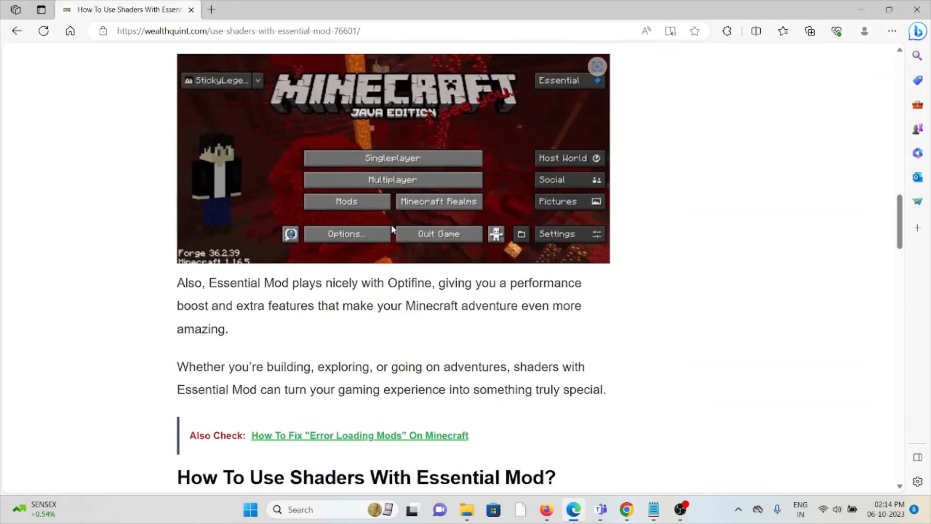
scroll("down", 3)
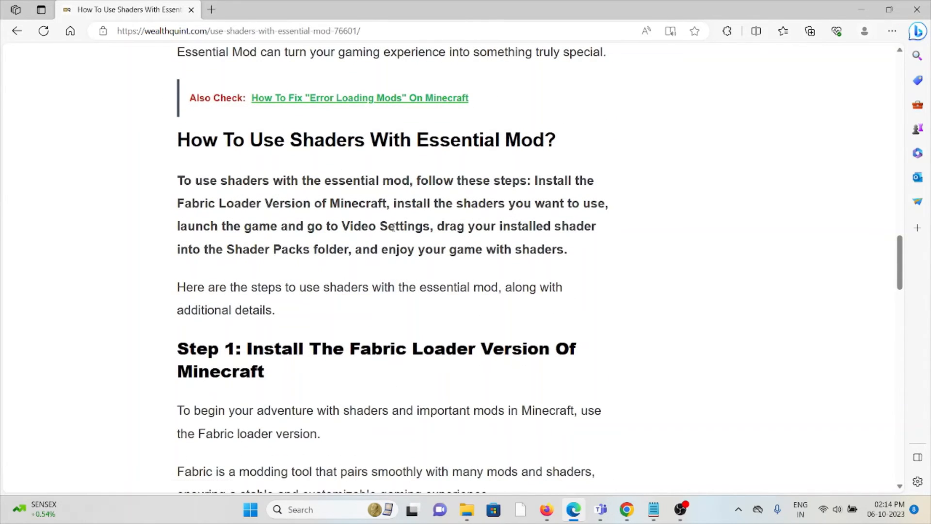
scroll("down", 3)
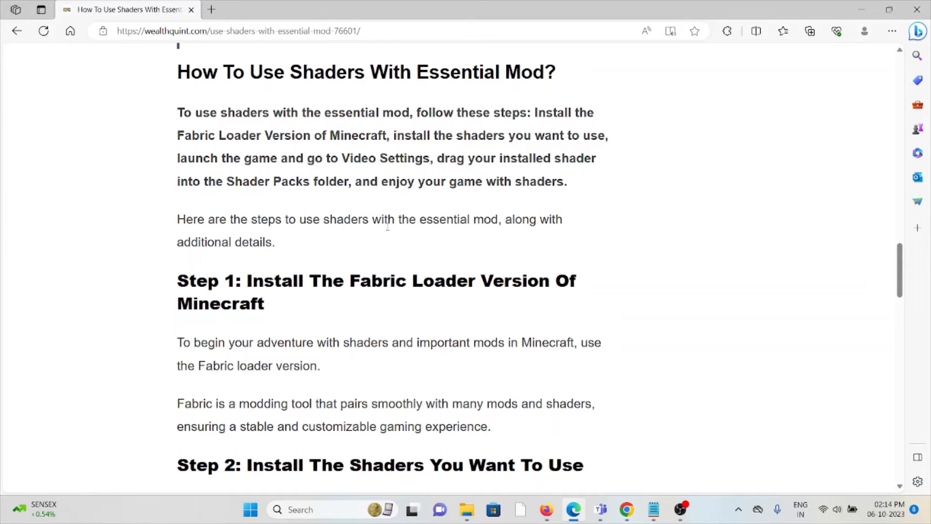
scroll("down", 3)
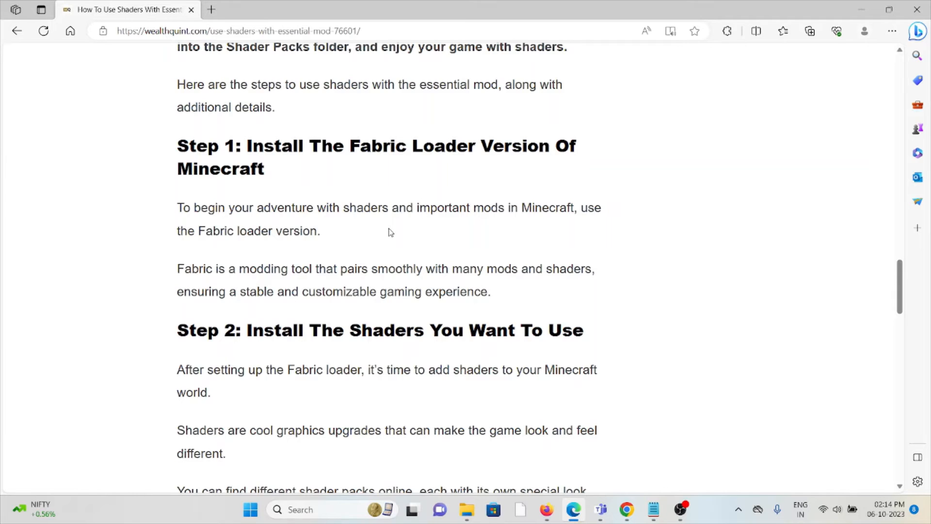
mouse_move(547, 184)
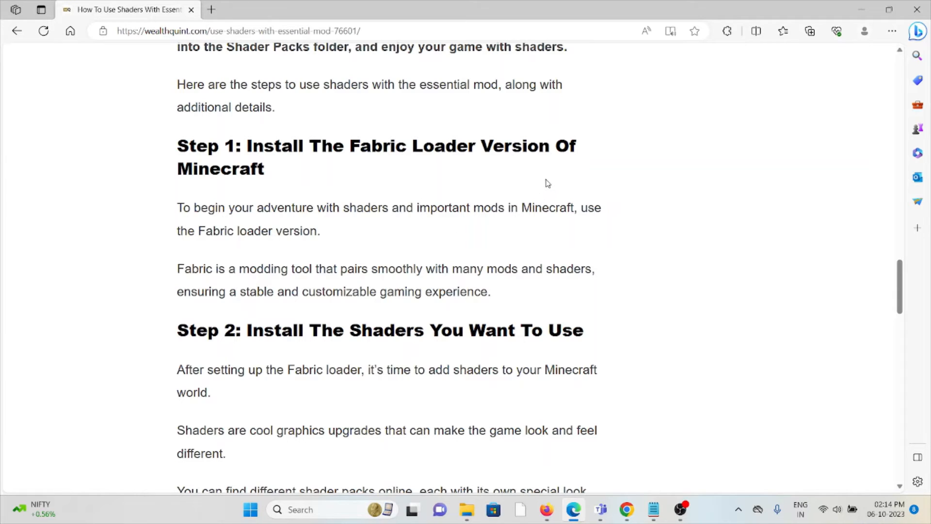
mouse_move(552, 190)
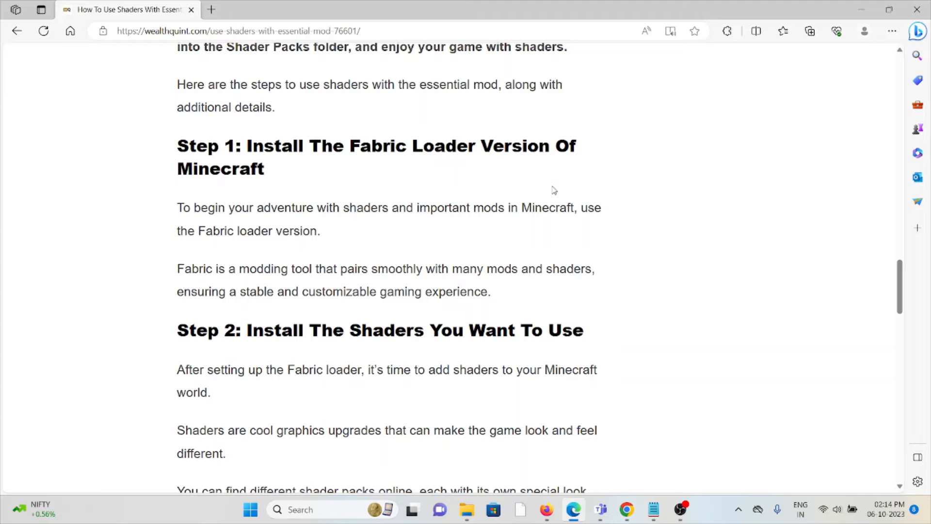
mouse_move(569, 204)
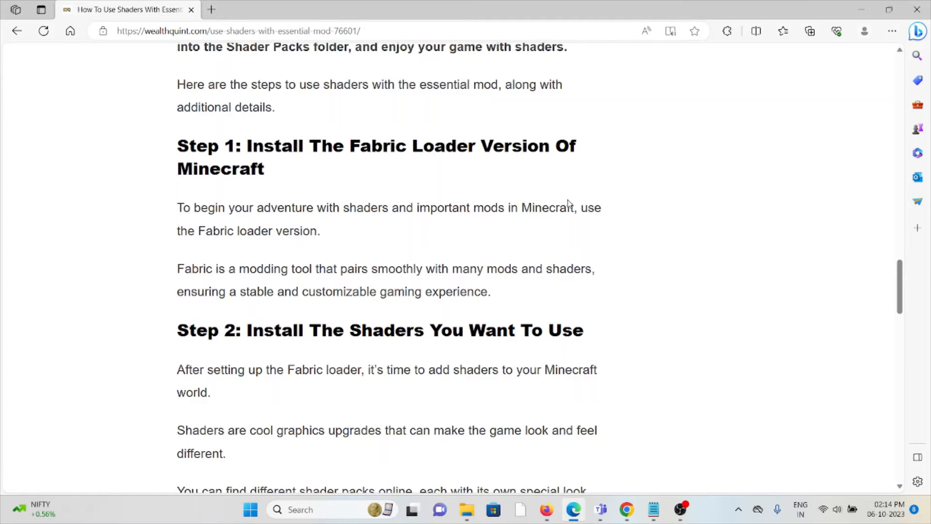
scroll("down", 3)
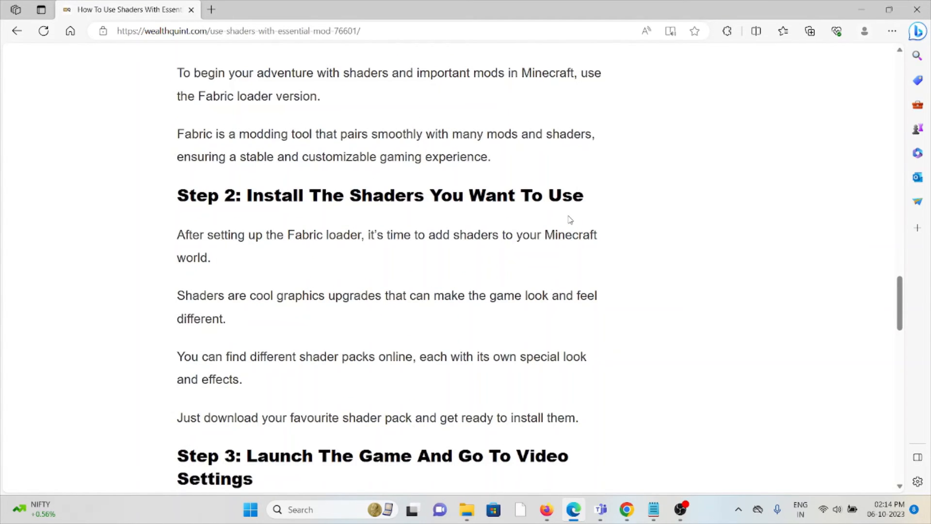
mouse_move(547, 217)
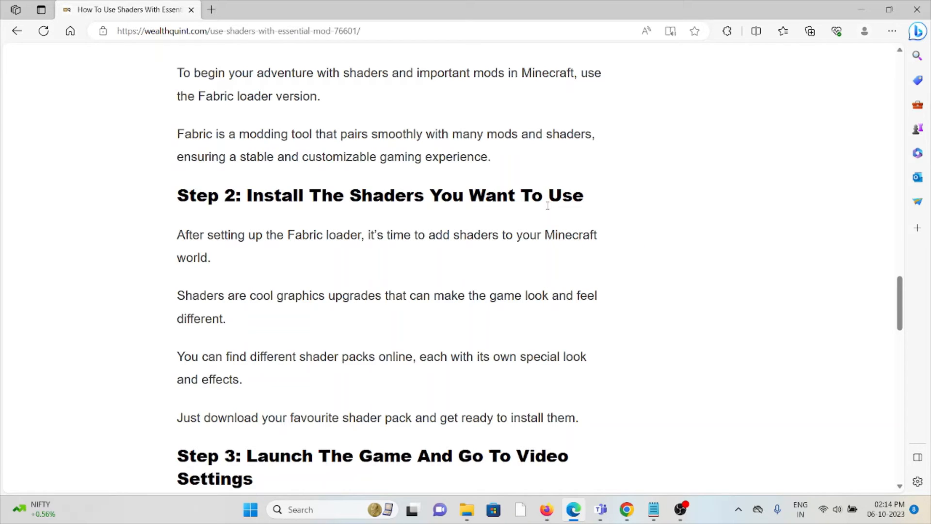
mouse_move(544, 212)
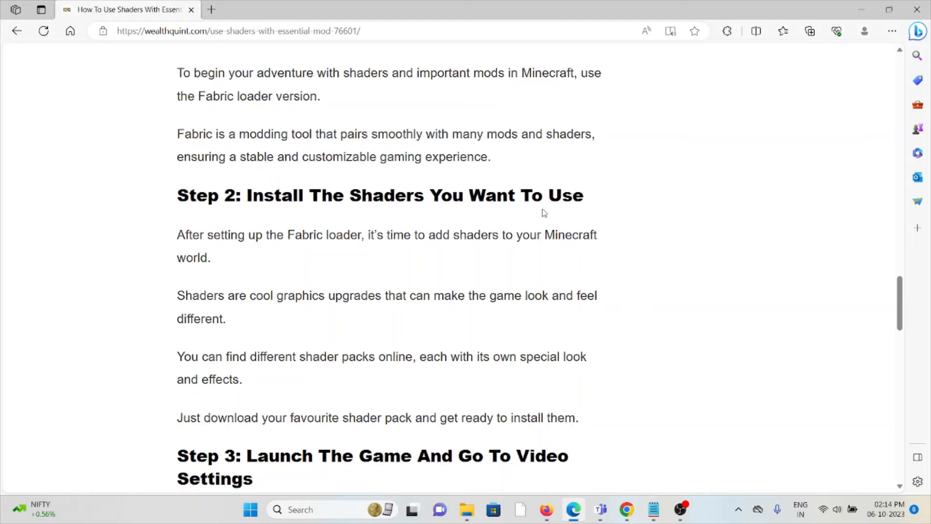
mouse_move(613, 362)
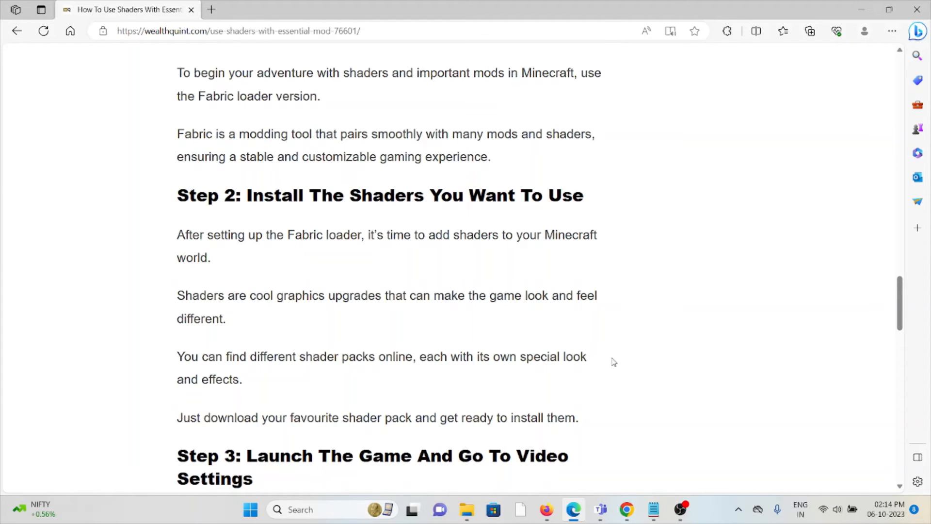
mouse_move(621, 352)
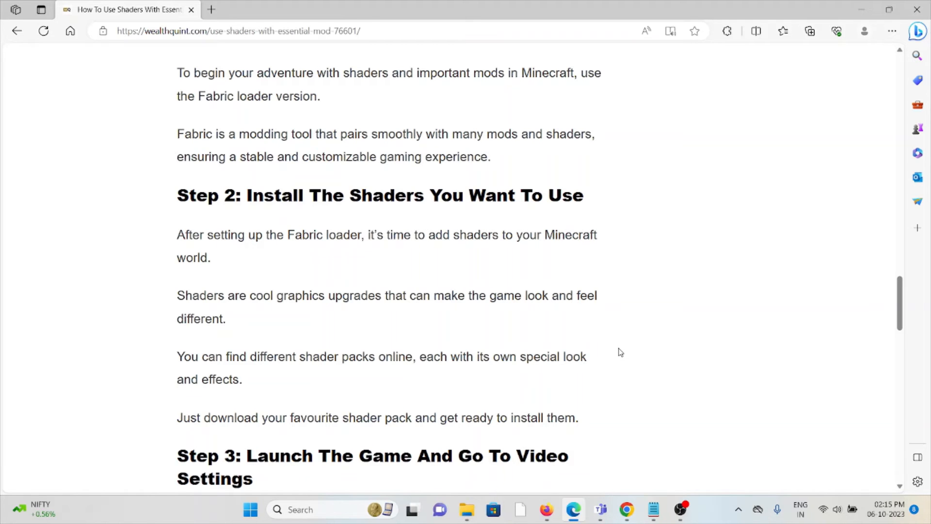
scroll("down", 3)
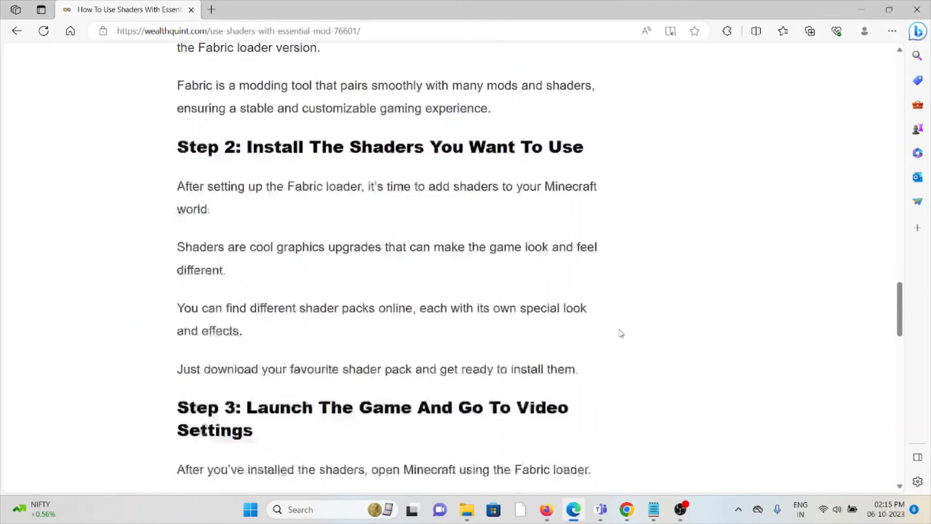
scroll("down", 3)
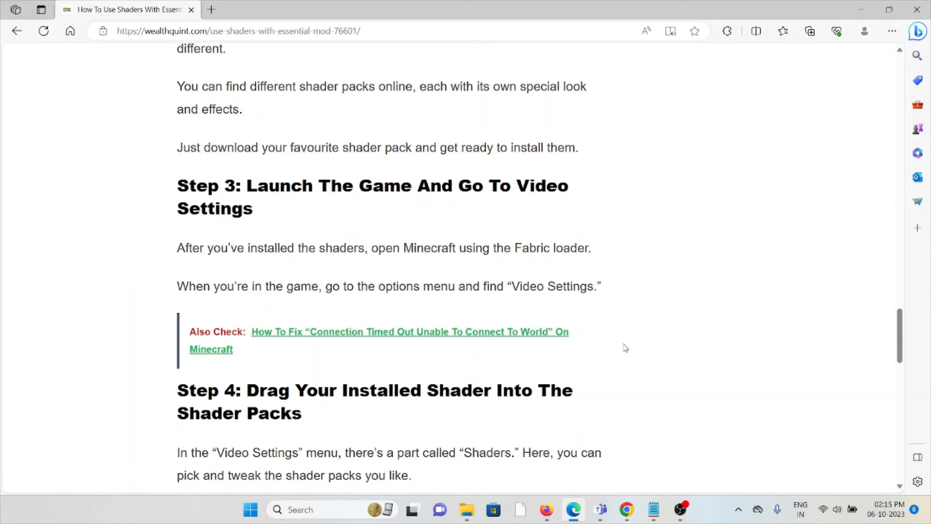
scroll("down", 3)
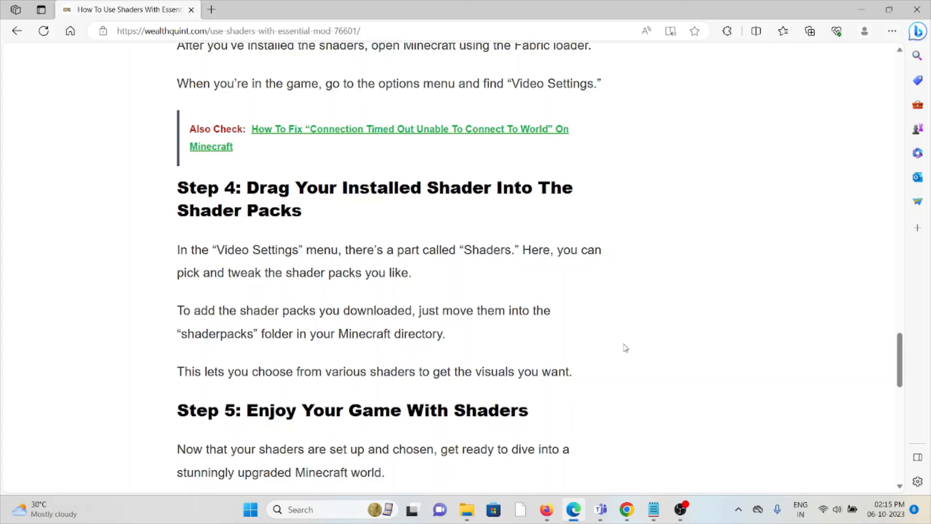
mouse_move(735, 381)
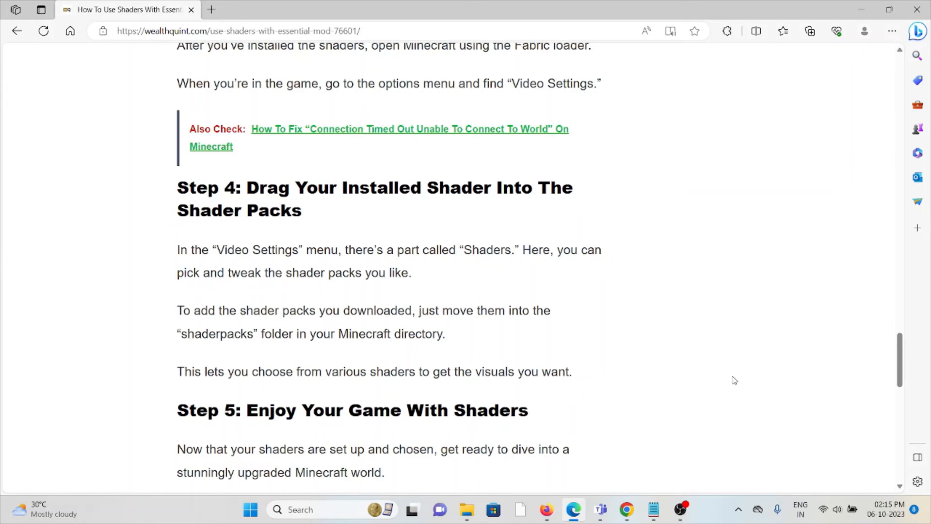
scroll("down", 3)
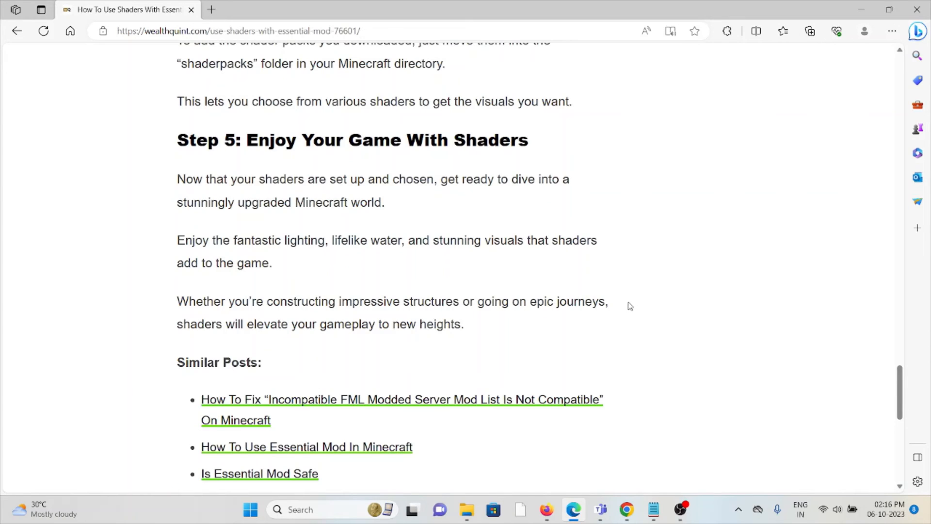
mouse_move(602, 289)
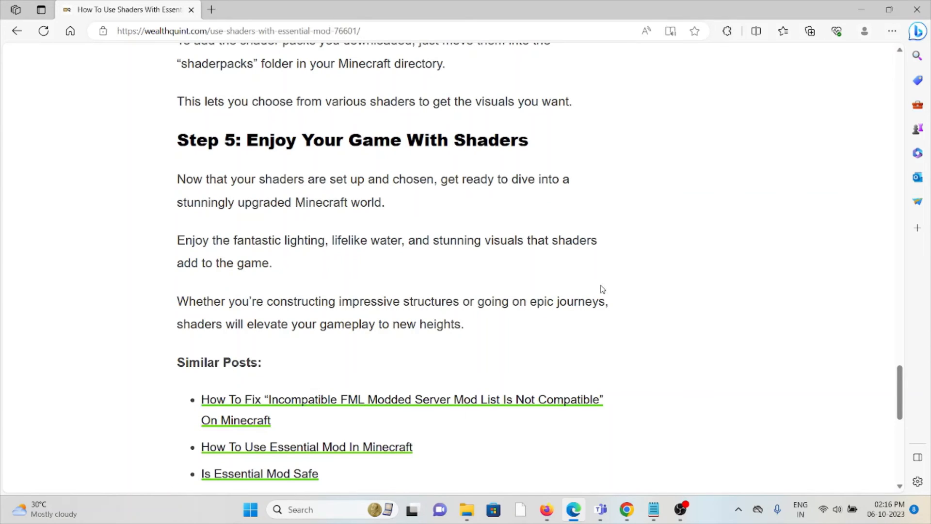
mouse_move(593, 282)
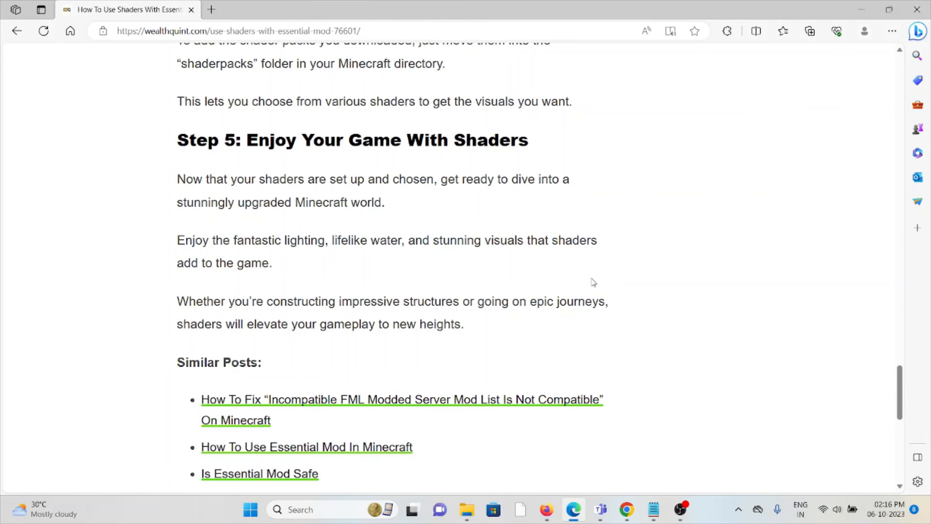
mouse_move(629, 271)
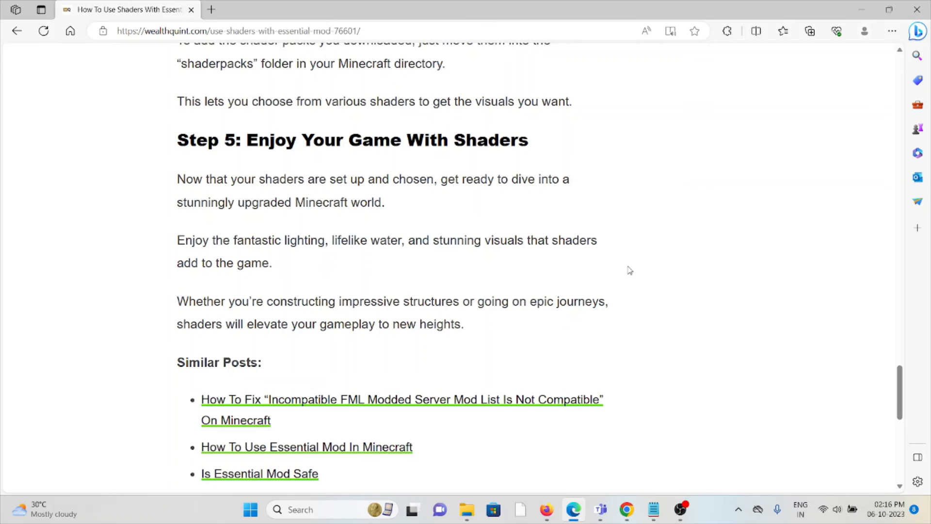
mouse_move(633, 261)
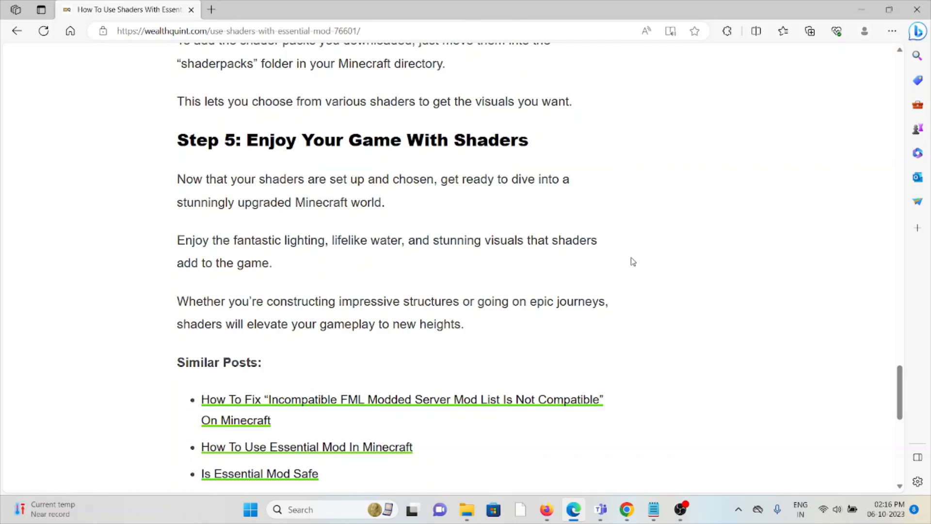
mouse_move(628, 268)
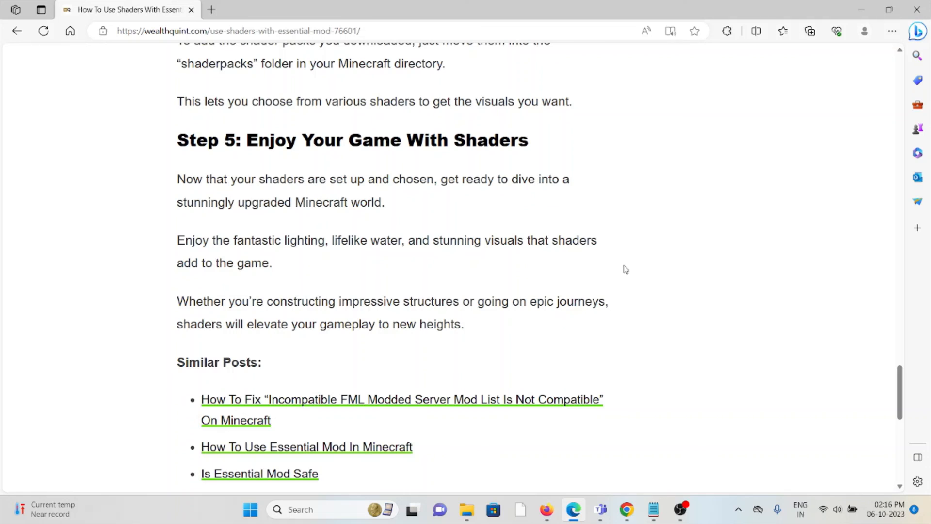
scroll("down", 3)
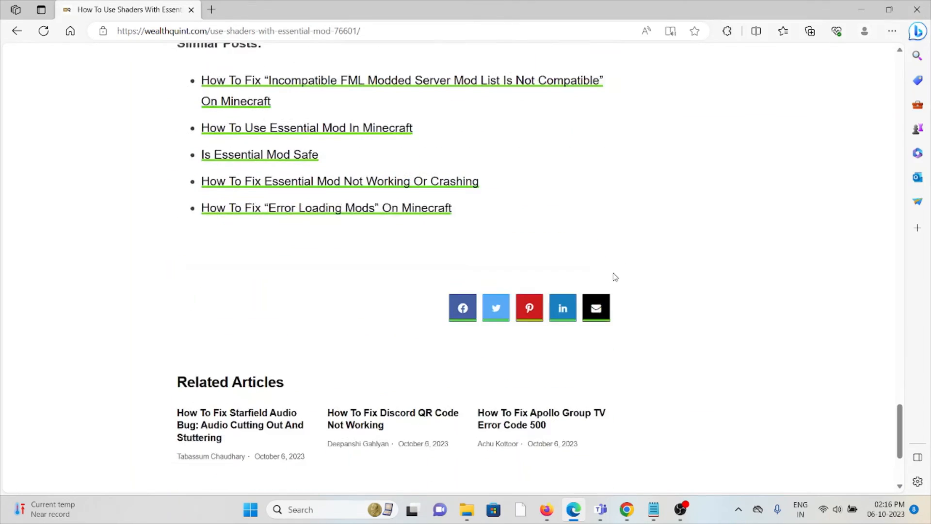
scroll("up", 3)
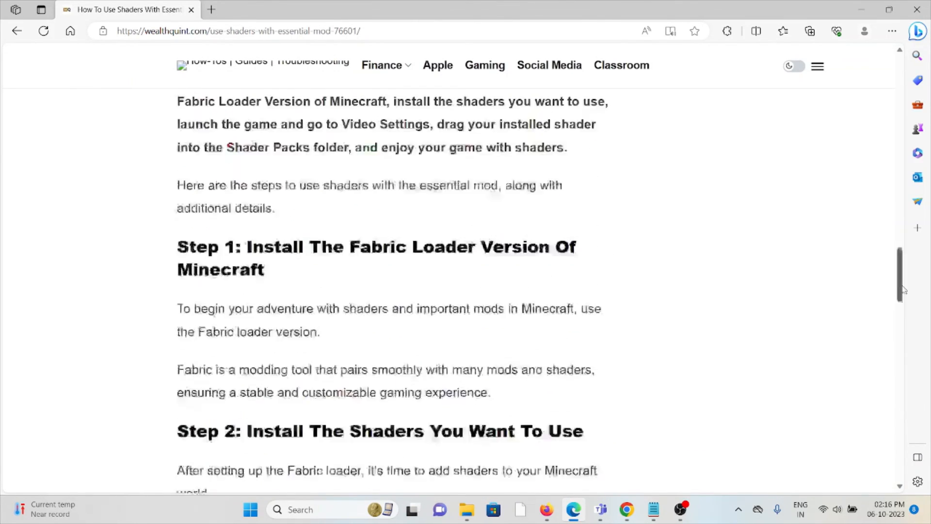
scroll("up", 3)
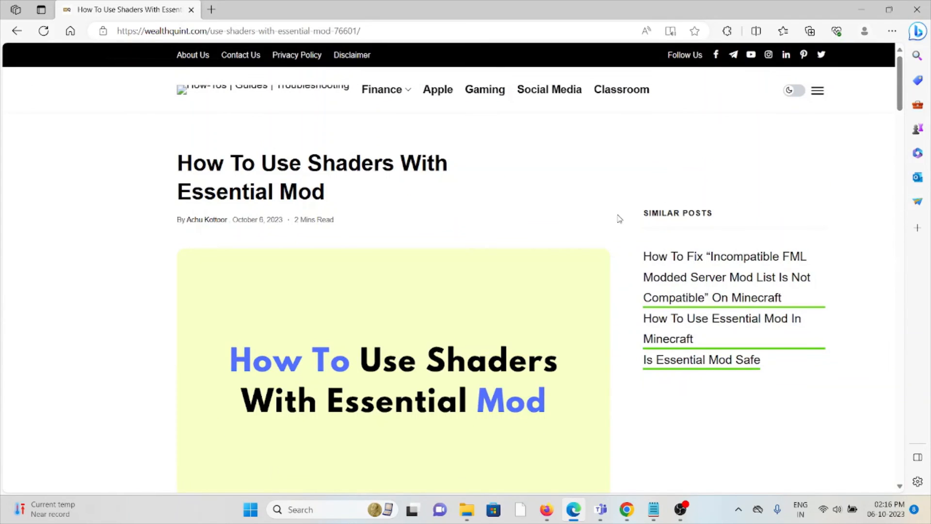